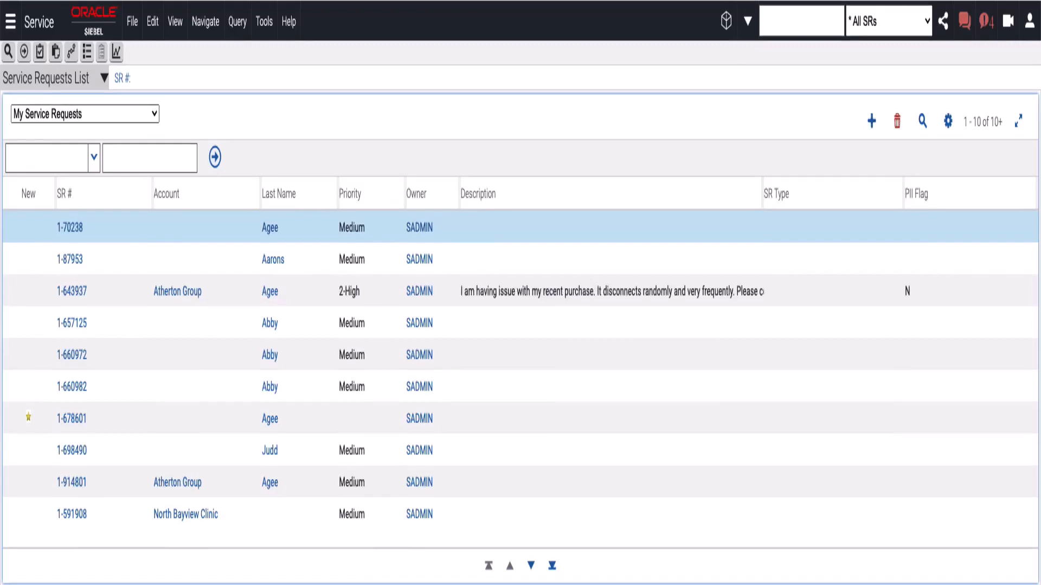
pyautogui.moveTo(22, 525)
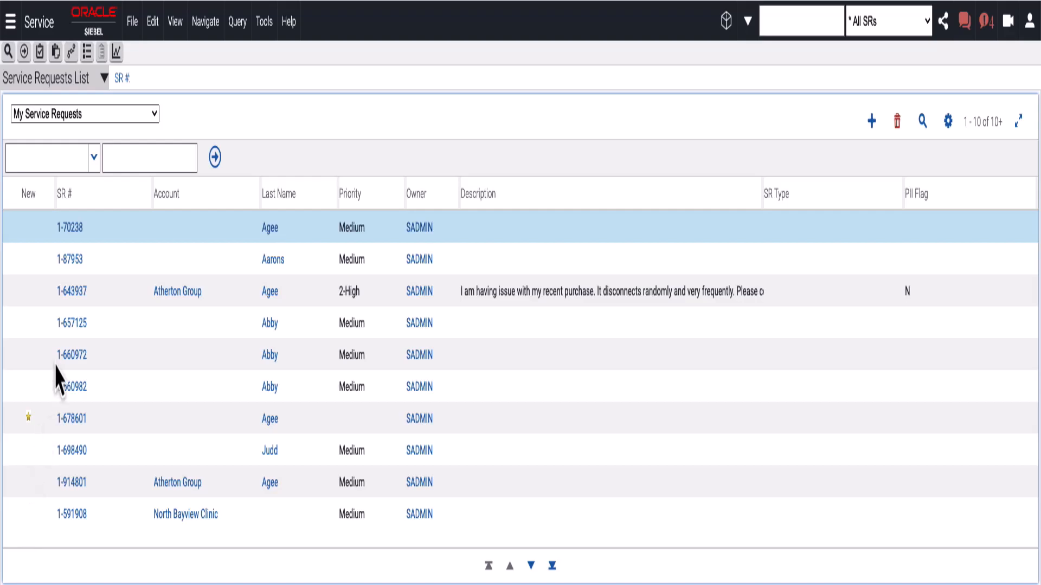
pyautogui.click(71, 291)
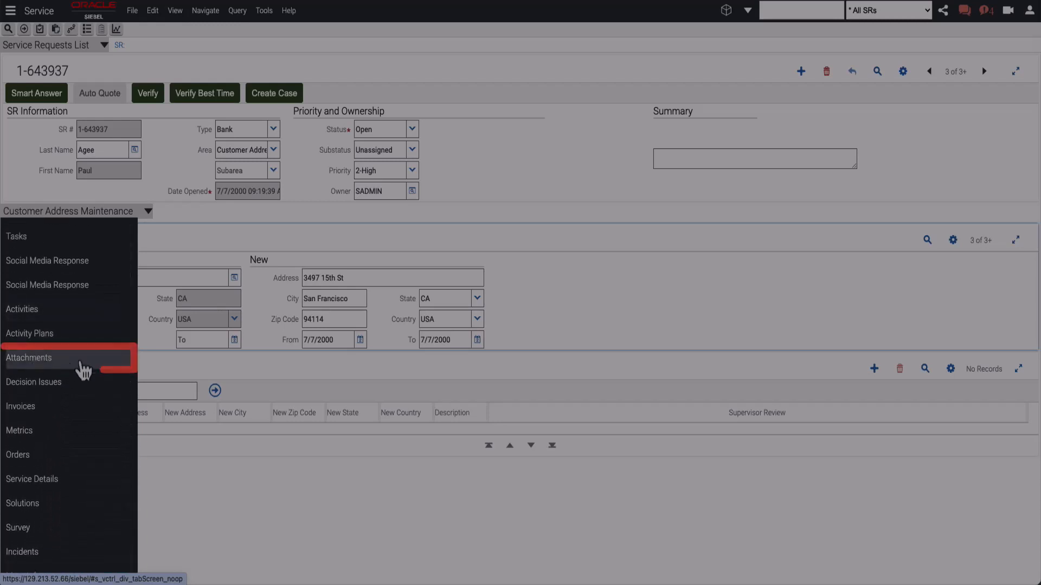
# Switch to the Attachments view and request transcription of the Voice Message wav
pyautogui.click(30, 358)
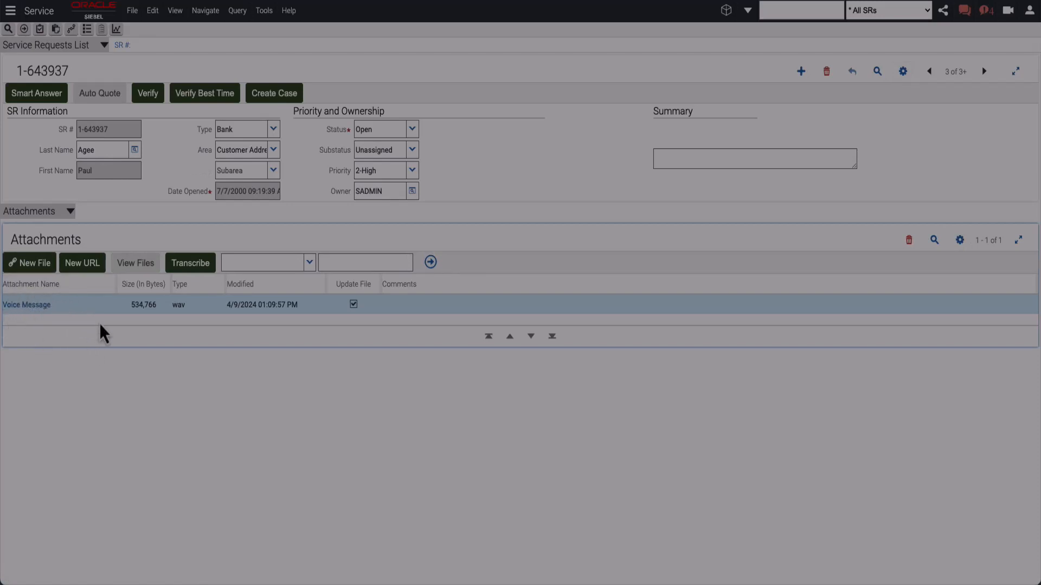
pyautogui.moveTo(102, 329)
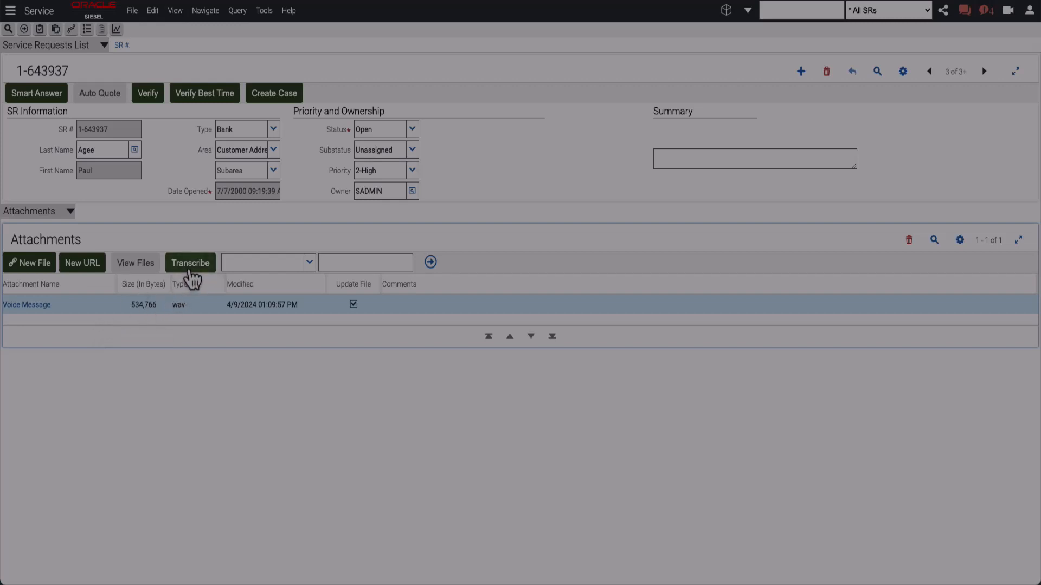
pyautogui.click(191, 263)
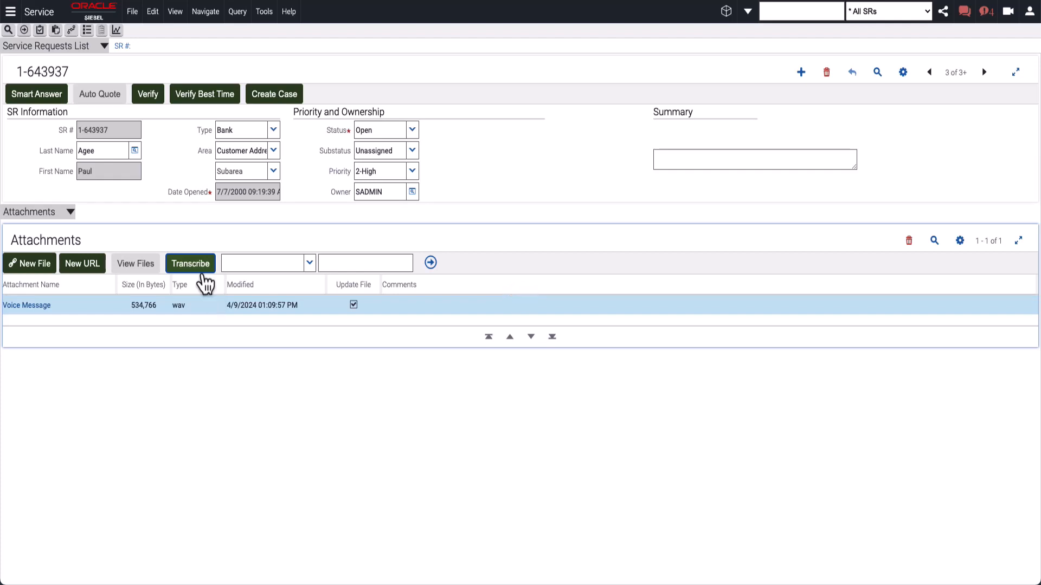
# Generate the Voice Message txt transcript and open its File Download dialog
pyautogui.click(191, 263)
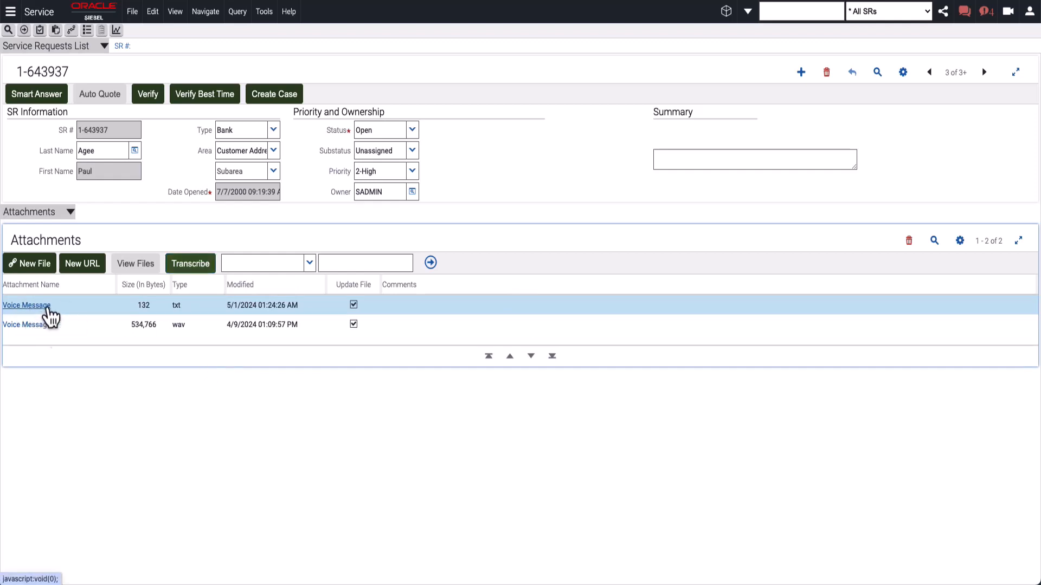
pyautogui.click(26, 305)
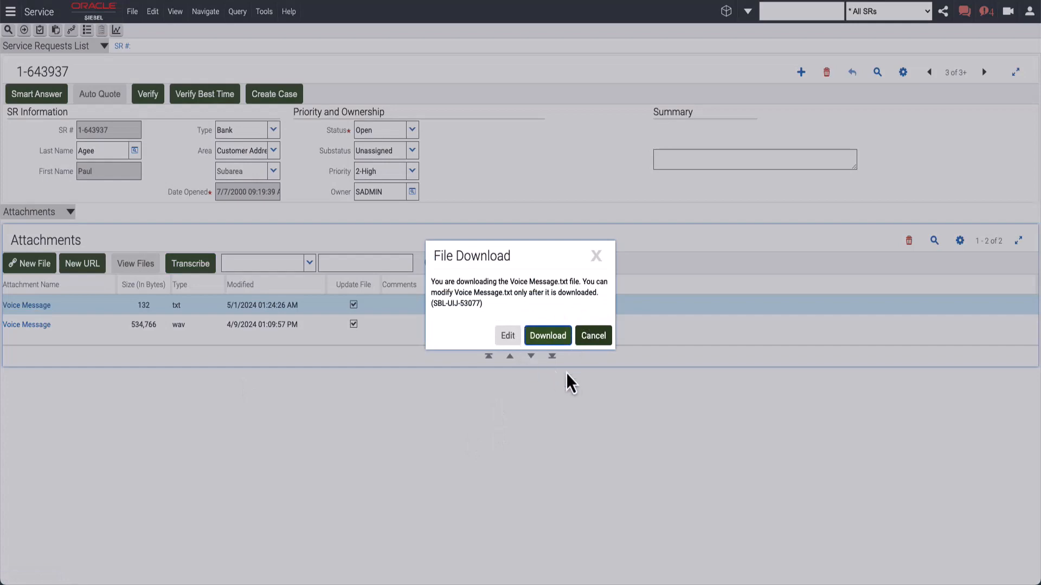